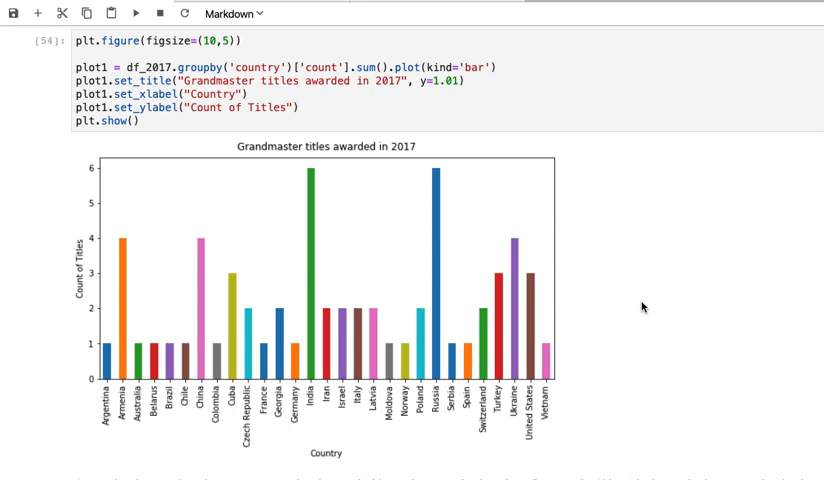
pyautogui.moveTo(281, 160)
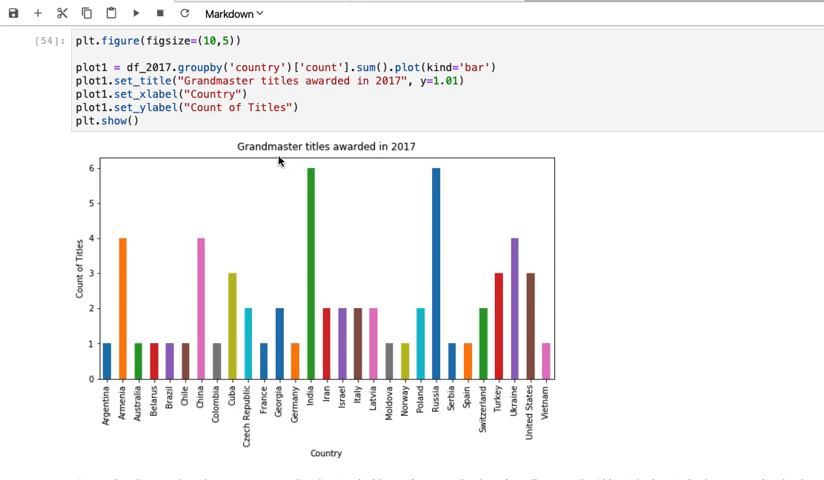
pyautogui.moveTo(413, 160)
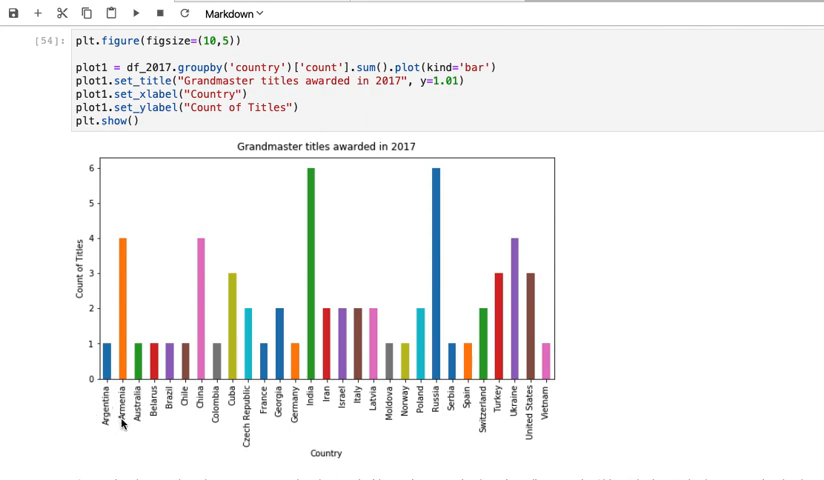
pyautogui.moveTo(430, 418)
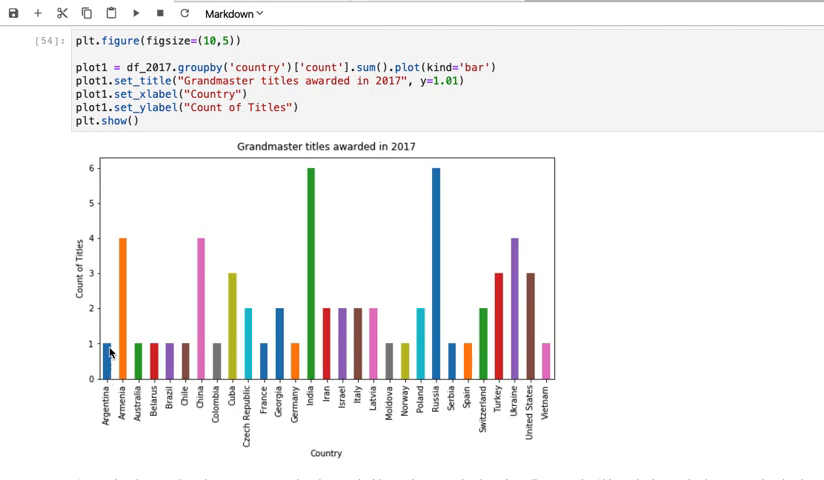
pyautogui.moveTo(383, 164)
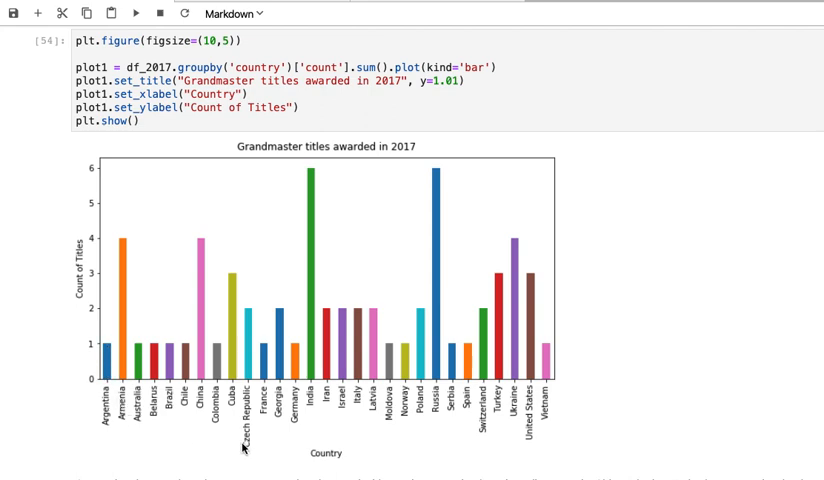
pyautogui.moveTo(318, 401)
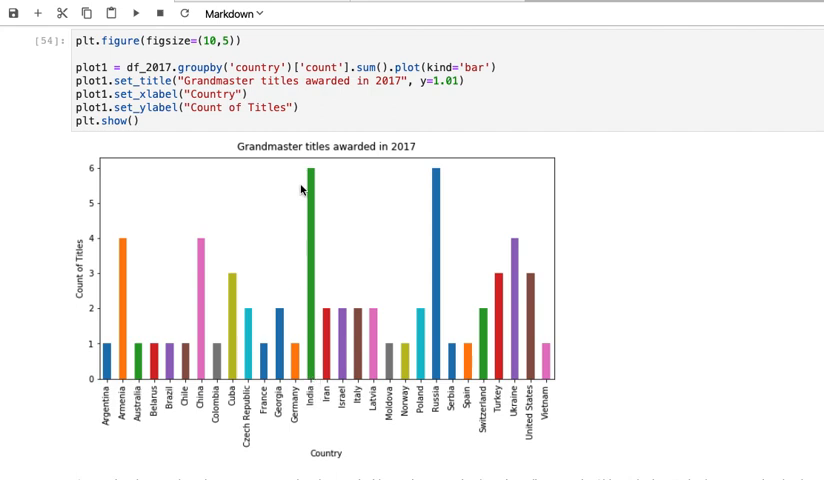
pyautogui.moveTo(313, 180)
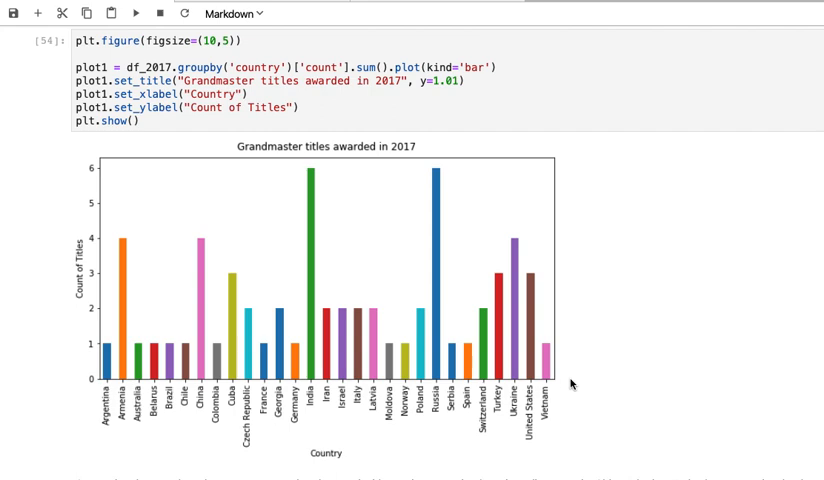
pyautogui.moveTo(287, 410)
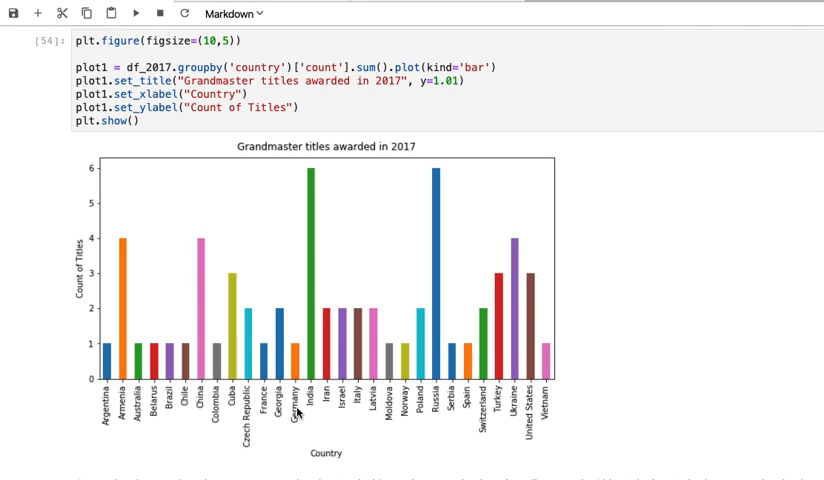
pyautogui.moveTo(300, 405)
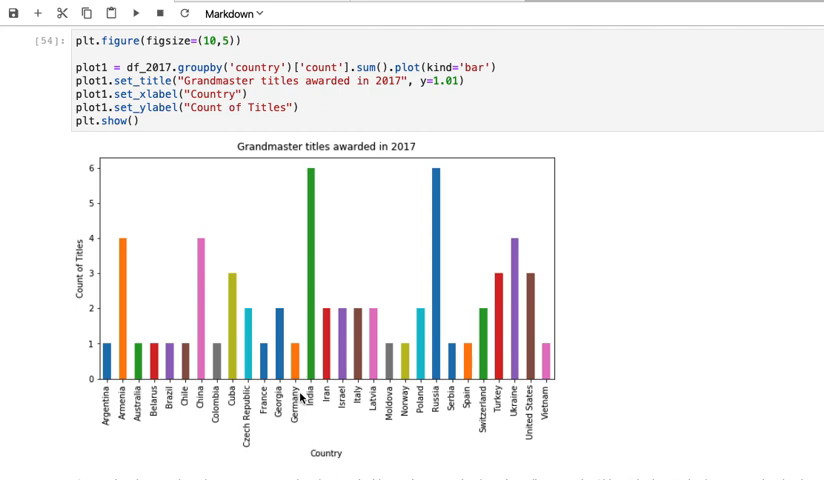
pyautogui.moveTo(301, 398)
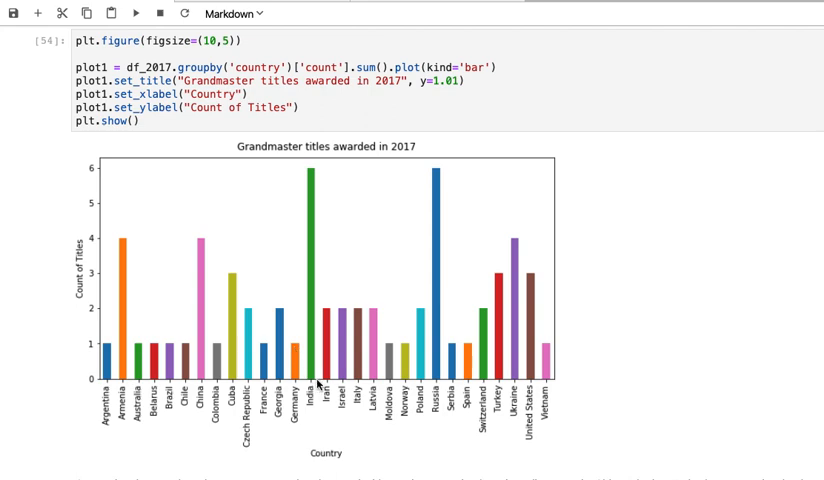
pyautogui.moveTo(318, 385)
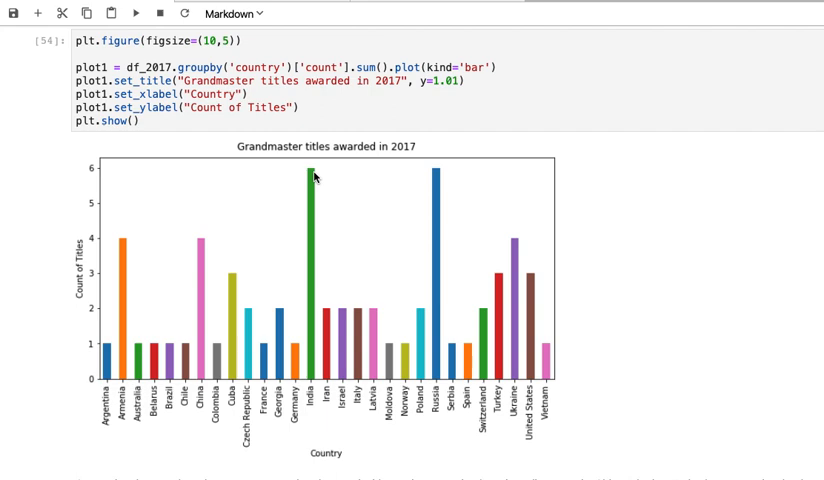
pyautogui.moveTo(315, 183)
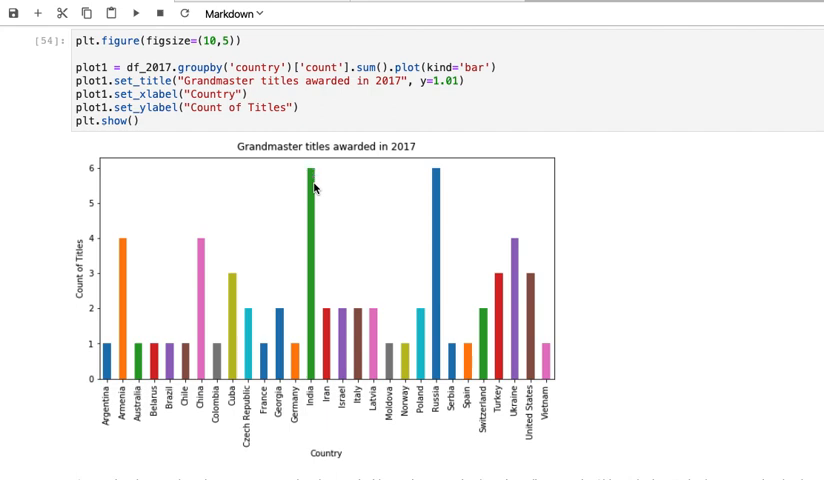
pyautogui.moveTo(295, 375)
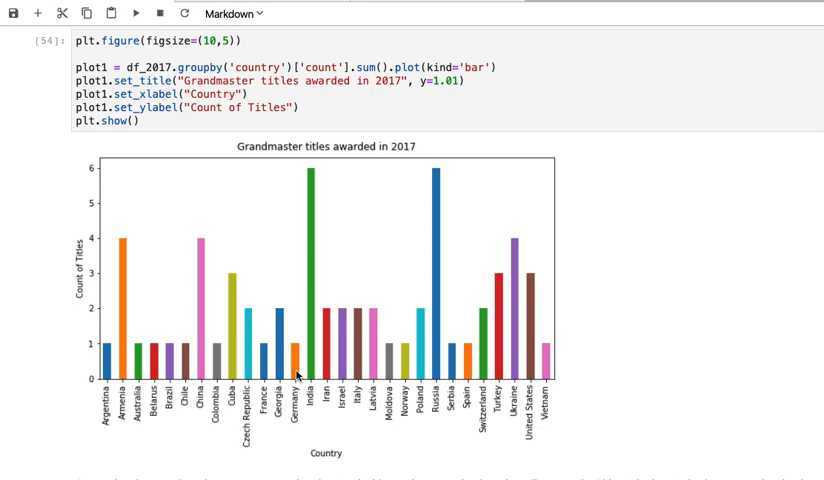
pyautogui.moveTo(296, 352)
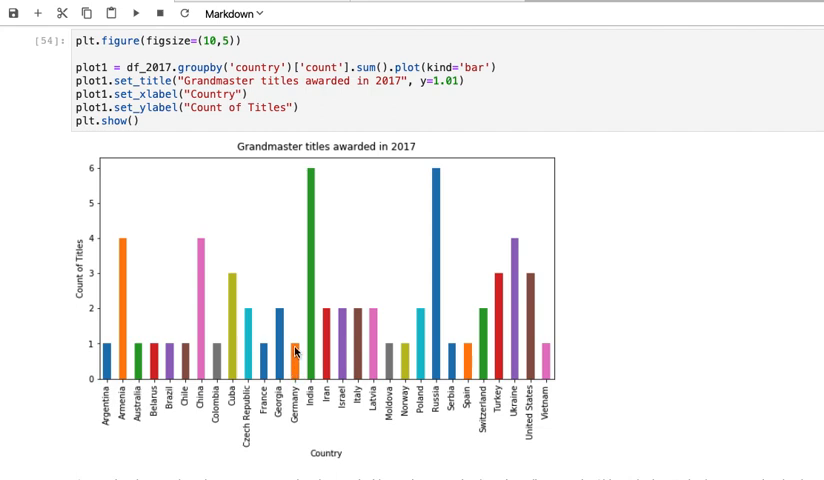
pyautogui.moveTo(305, 393)
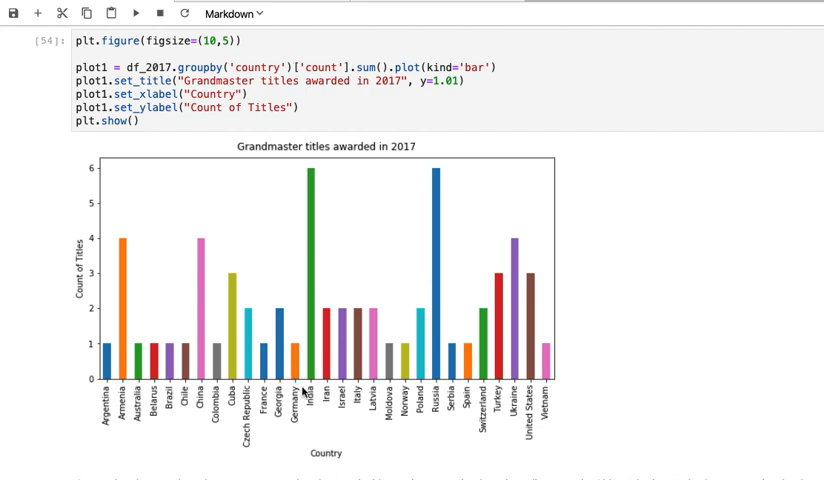
pyautogui.moveTo(300, 398)
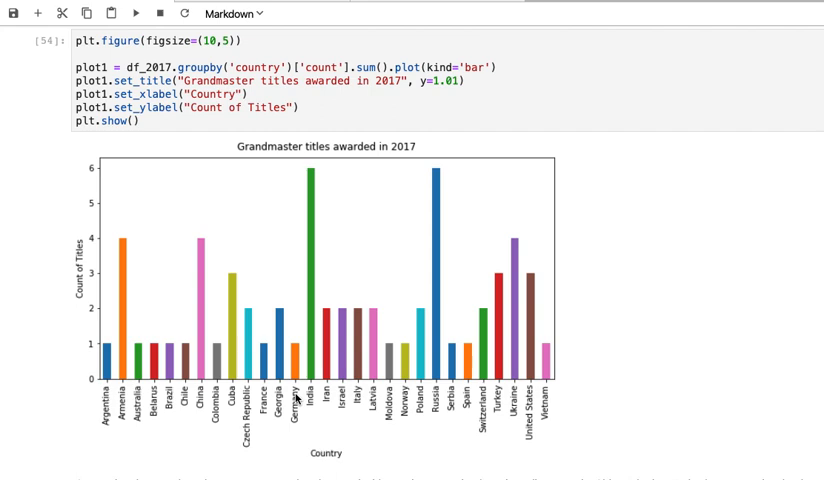
pyautogui.moveTo(313, 383)
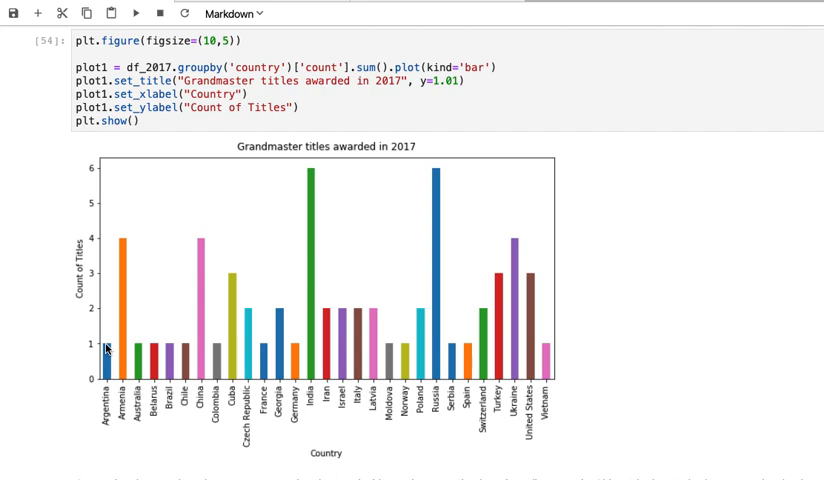
pyautogui.moveTo(254, 120)
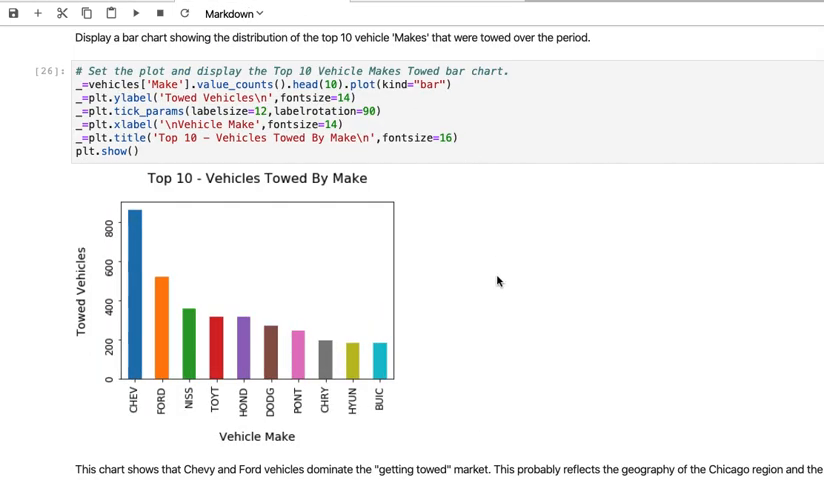
pyautogui.moveTo(490, 311)
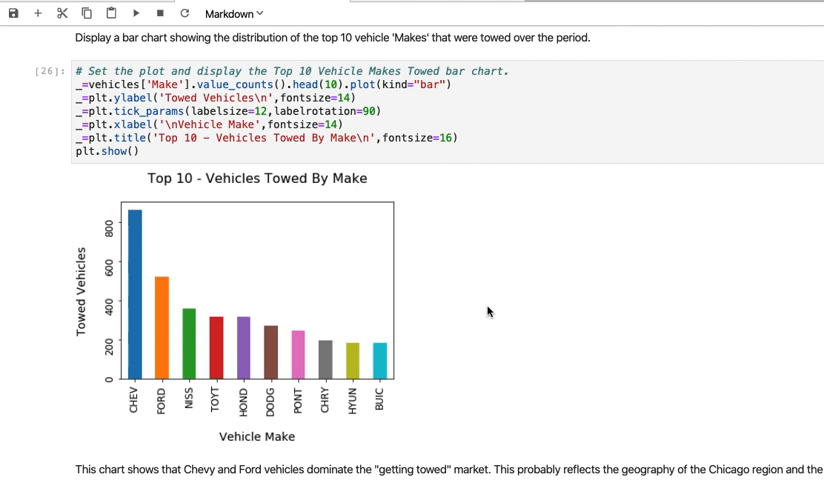
pyautogui.moveTo(469, 306)
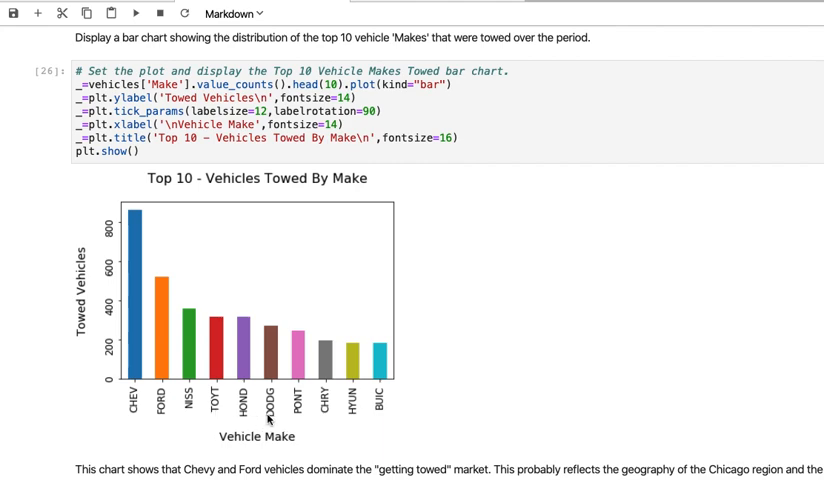
pyautogui.moveTo(137, 391)
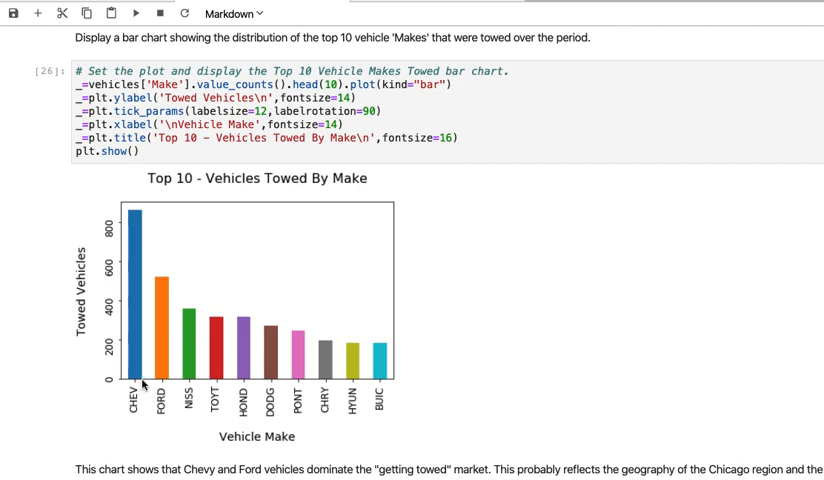
pyautogui.moveTo(169, 385)
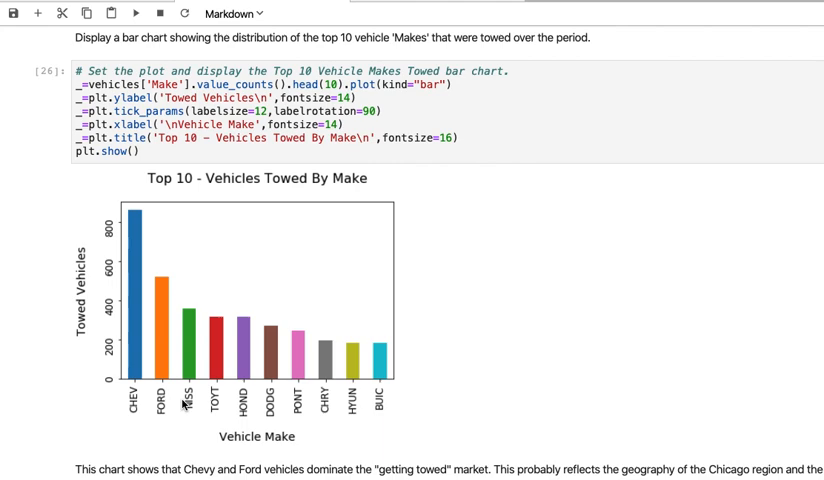
pyautogui.moveTo(415, 393)
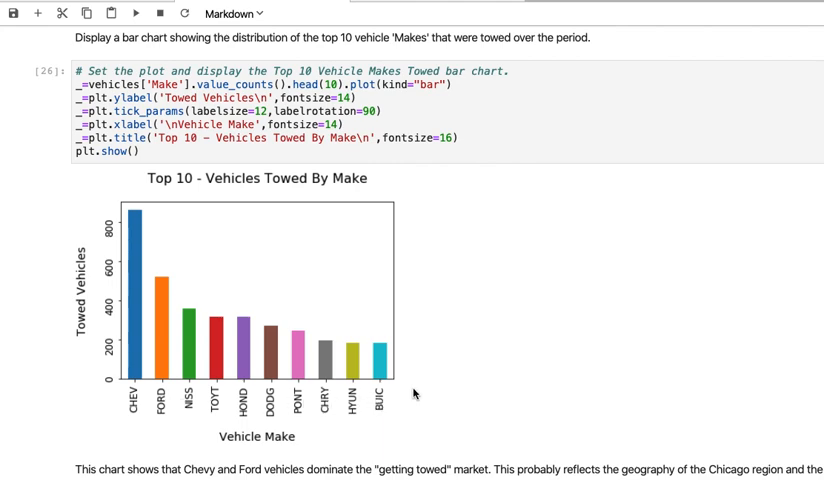
pyautogui.moveTo(428, 387)
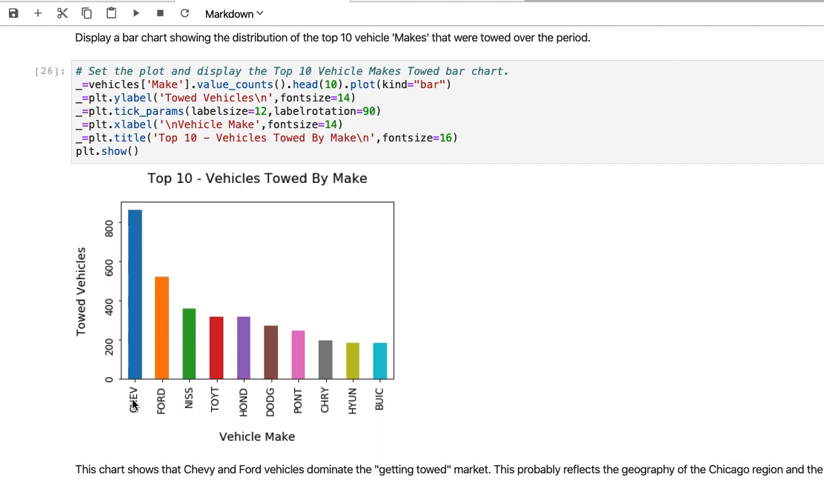
pyautogui.moveTo(139, 382)
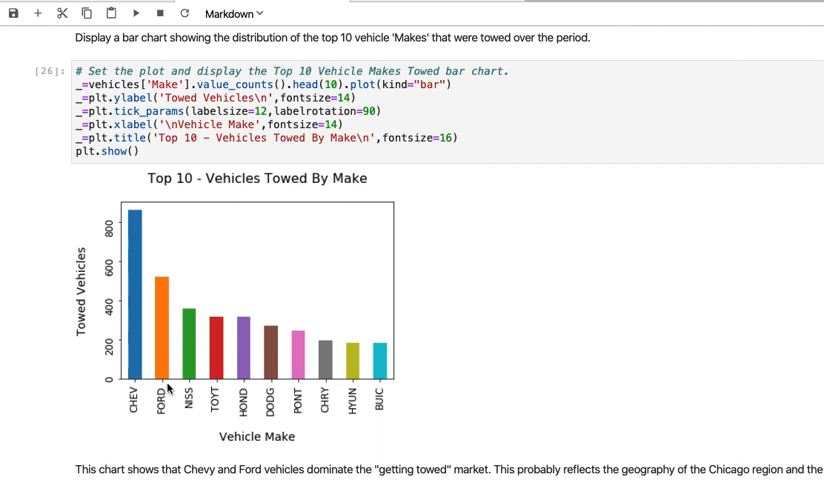
pyautogui.moveTo(157, 281)
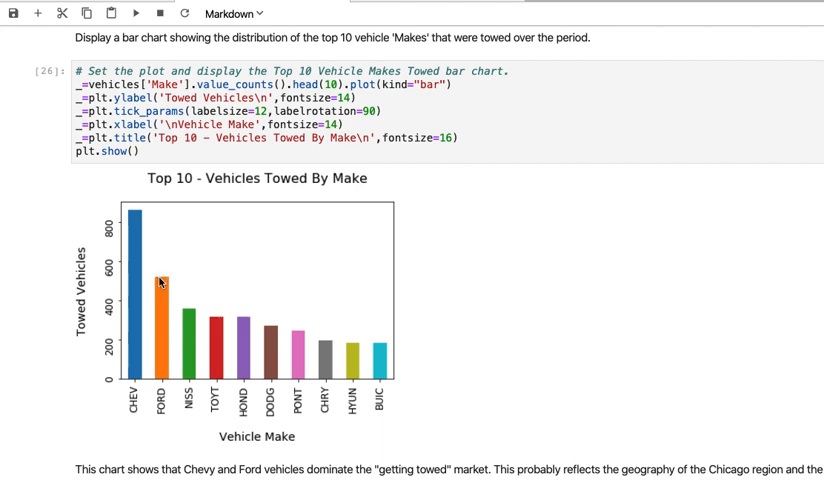
pyautogui.moveTo(166, 281)
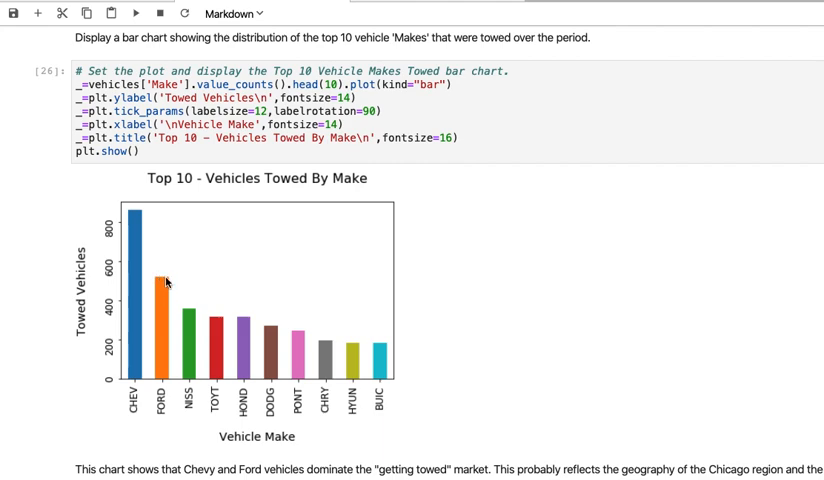
pyautogui.moveTo(168, 388)
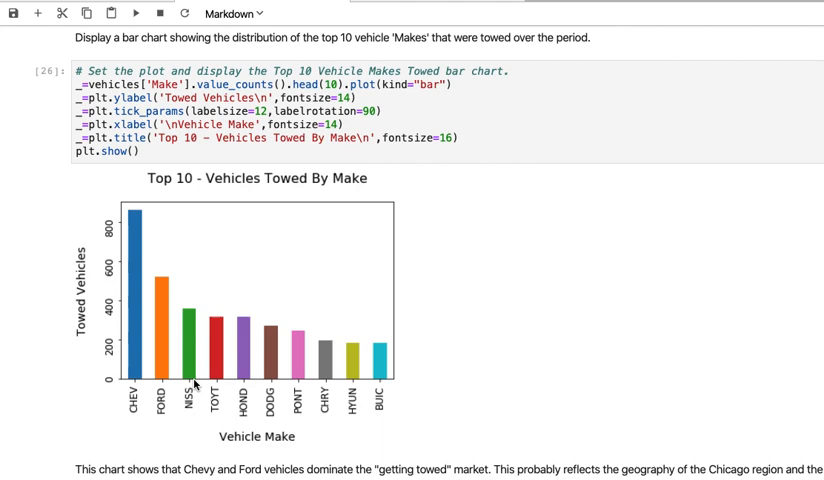
pyautogui.moveTo(352, 383)
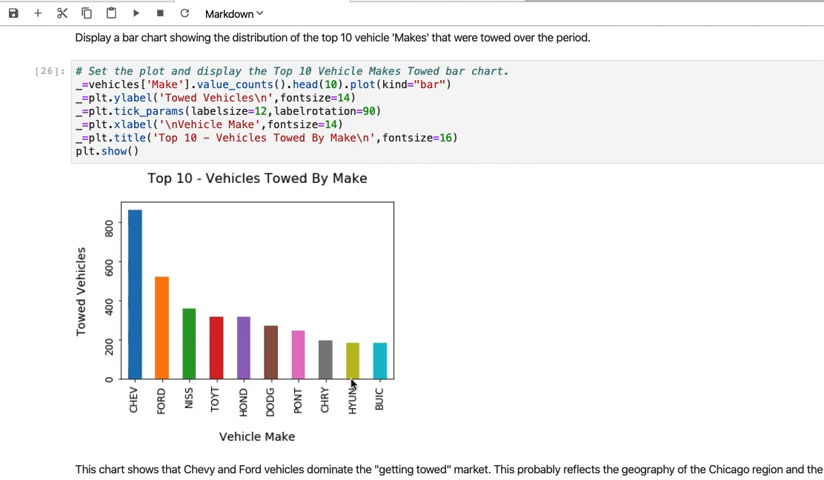
pyautogui.moveTo(390, 385)
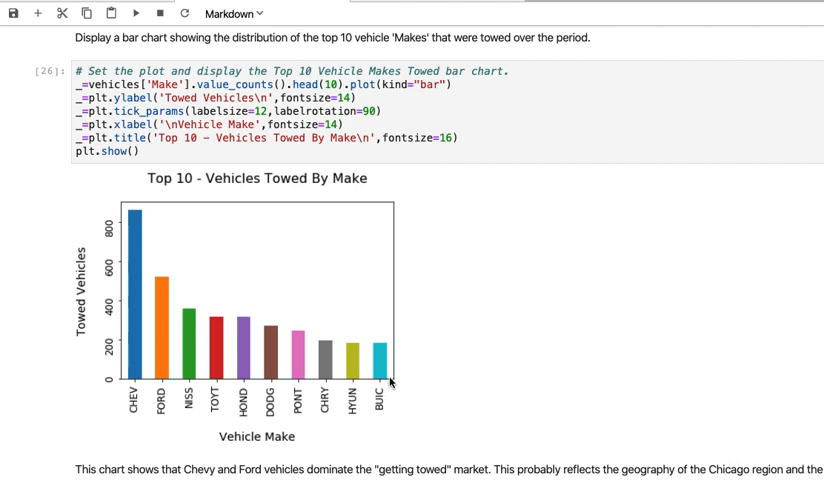
pyautogui.moveTo(390, 378)
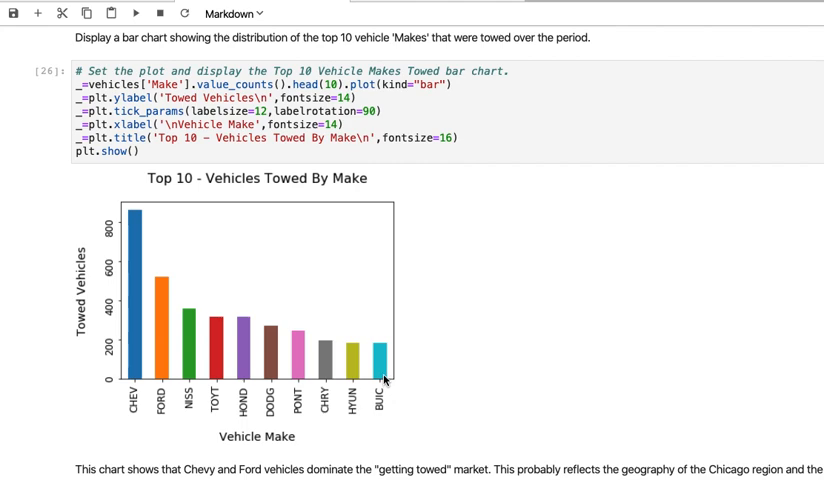
pyautogui.moveTo(389, 378)
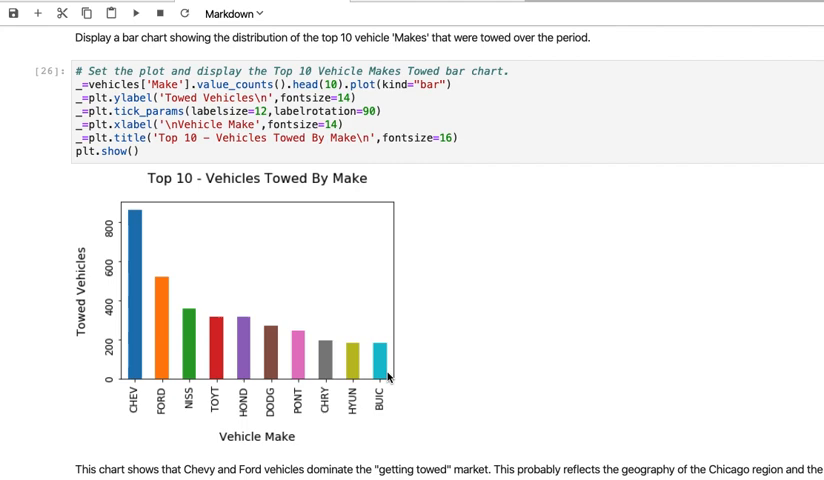
pyautogui.moveTo(424, 361)
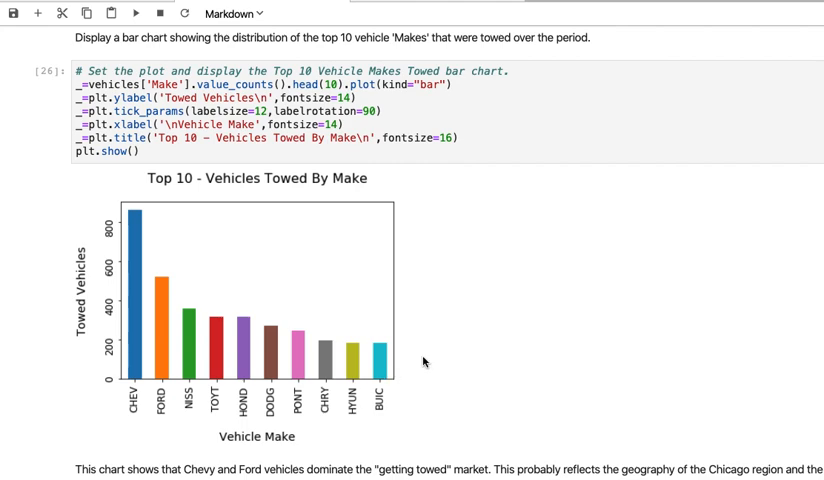
pyautogui.moveTo(416, 20)
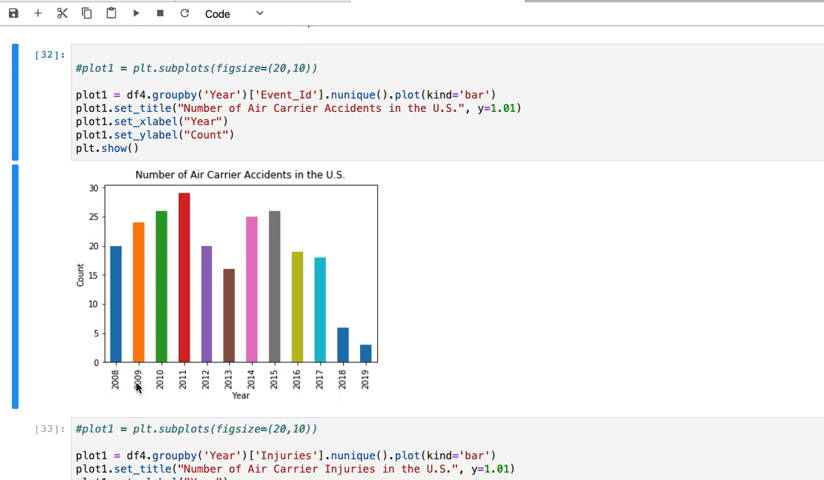
pyautogui.moveTo(163, 392)
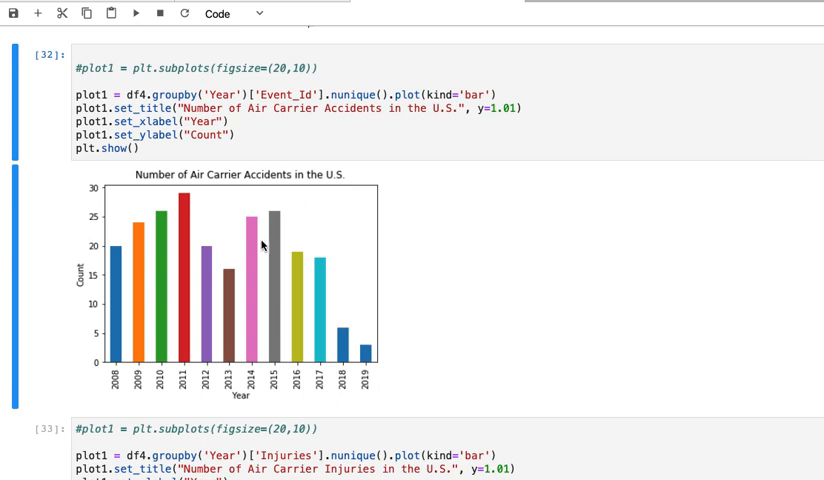
pyautogui.moveTo(199, 250)
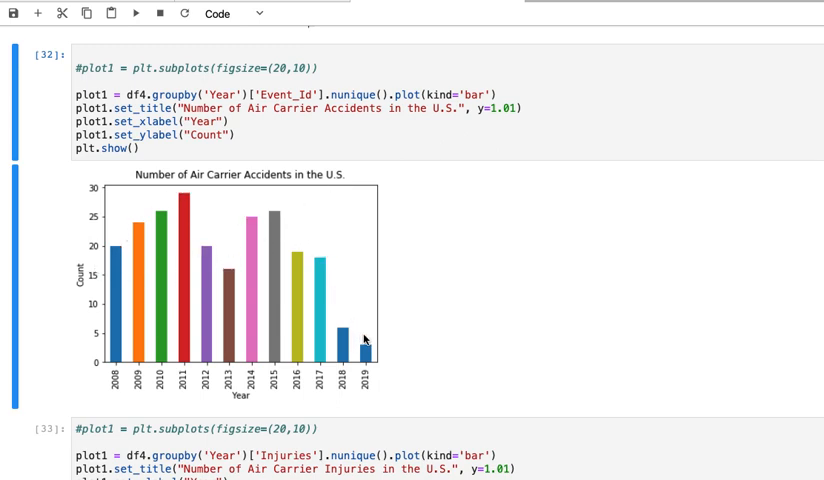
pyautogui.moveTo(370, 347)
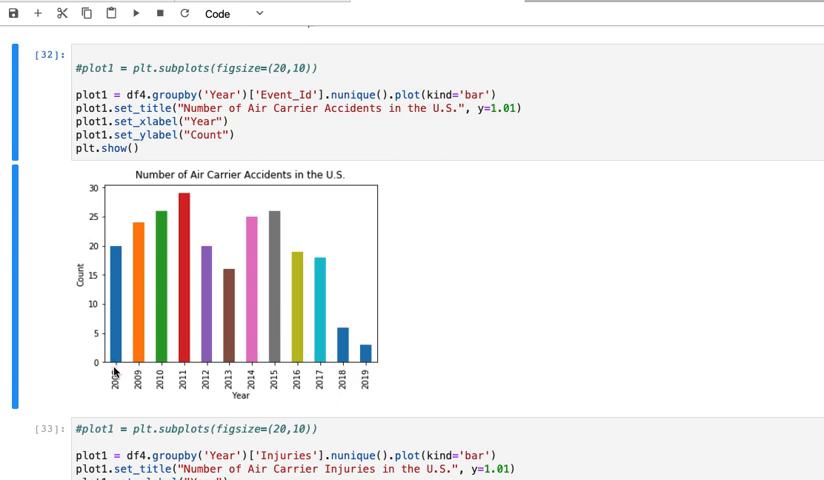
pyautogui.moveTo(123, 368)
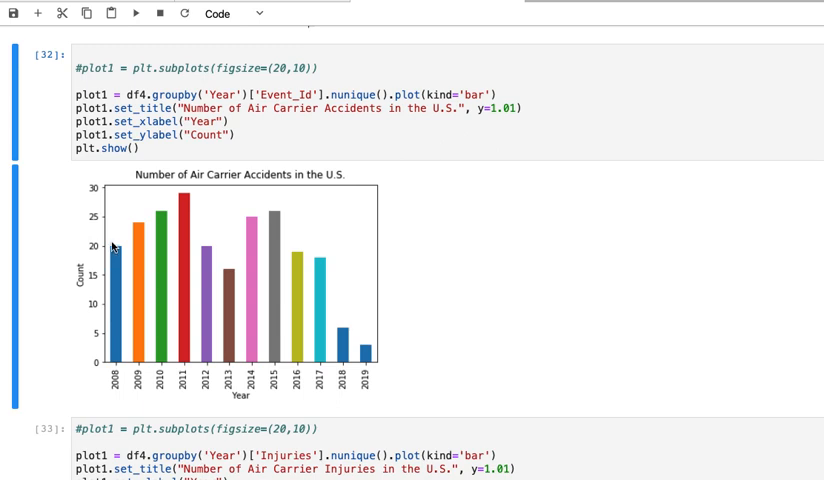
pyautogui.moveTo(124, 368)
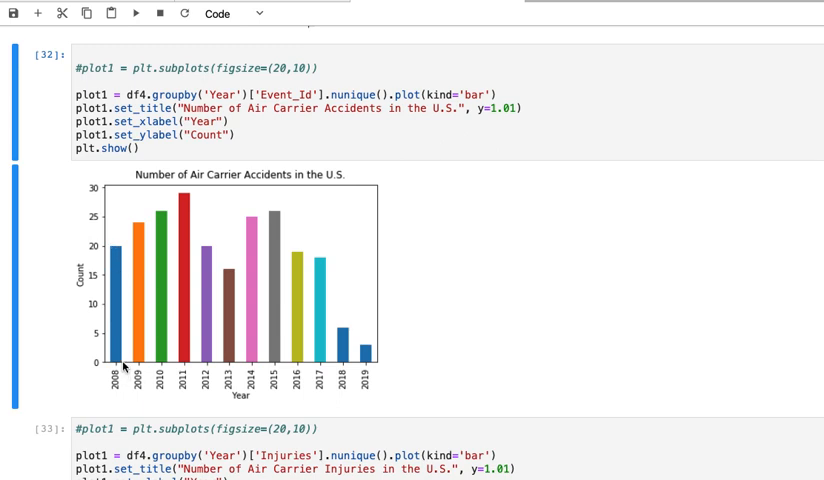
pyautogui.moveTo(140, 365)
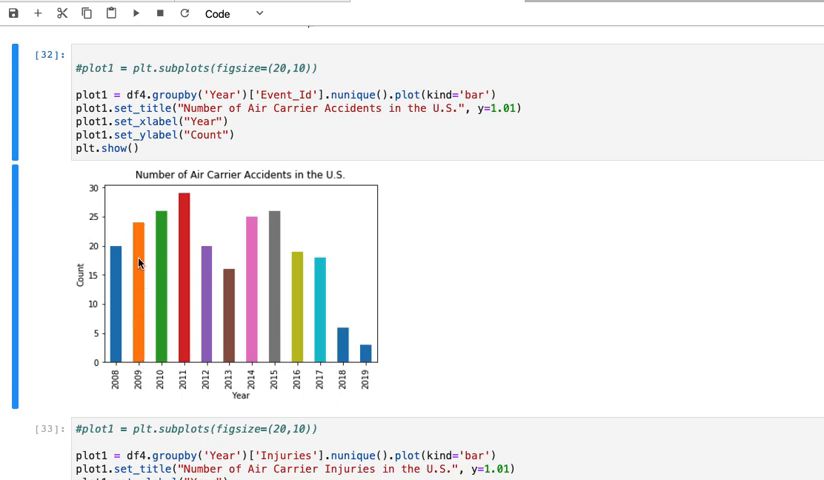
pyautogui.moveTo(116, 257)
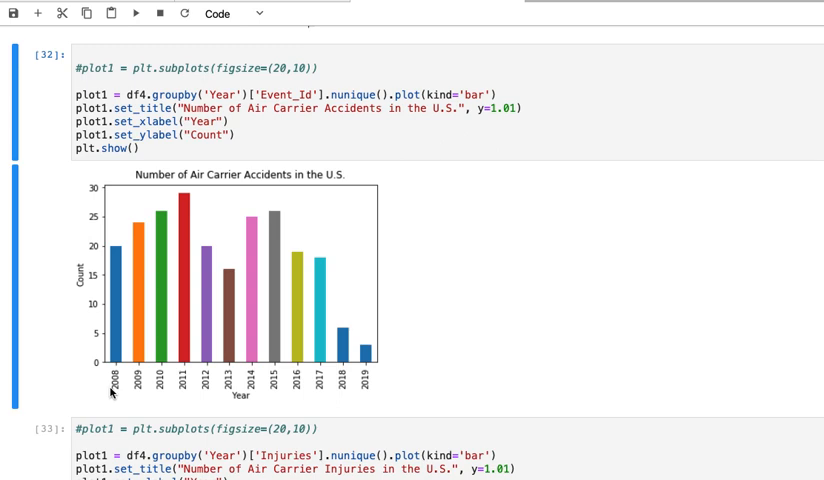
pyautogui.moveTo(351, 391)
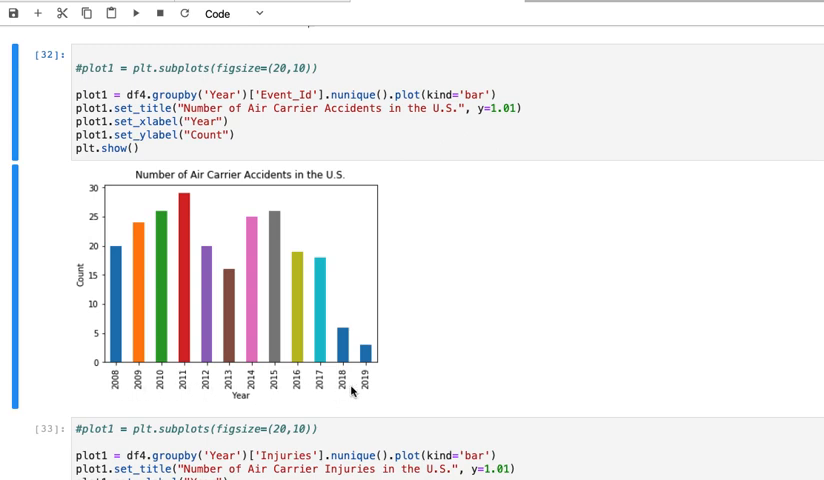
pyautogui.moveTo(109, 414)
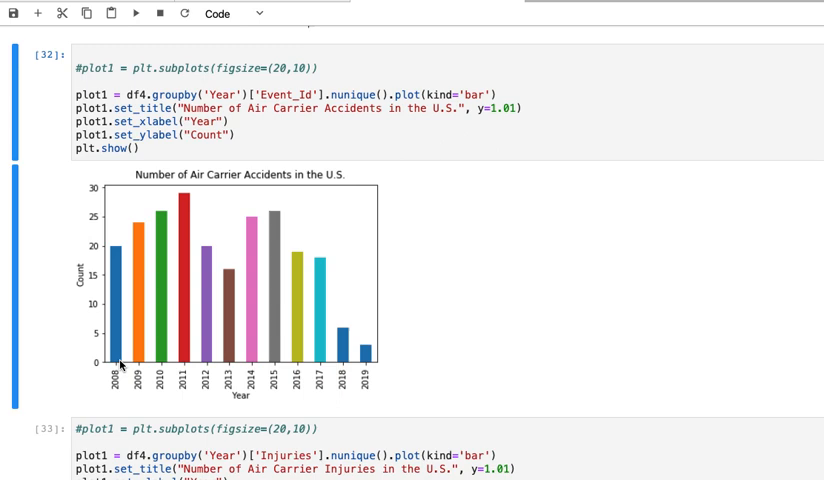
pyautogui.moveTo(125, 305)
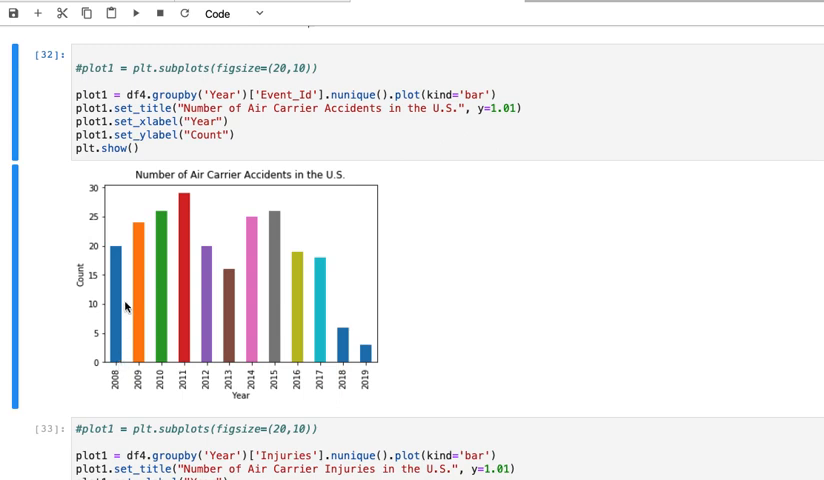
pyautogui.moveTo(388, 355)
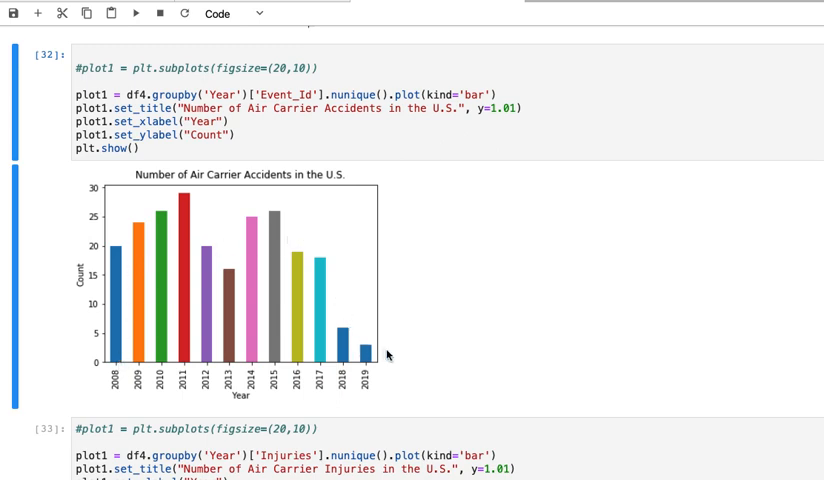